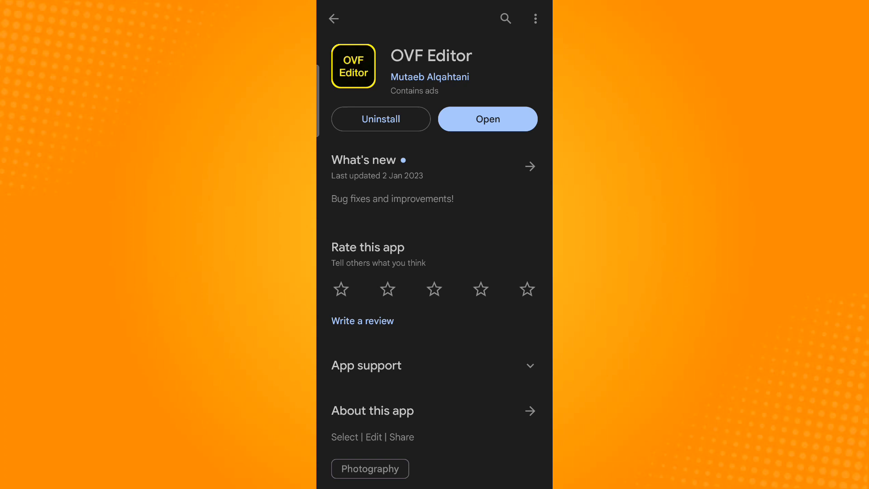
Step: Launch the installed OVF Editor from its Play Store page
click(487, 119)
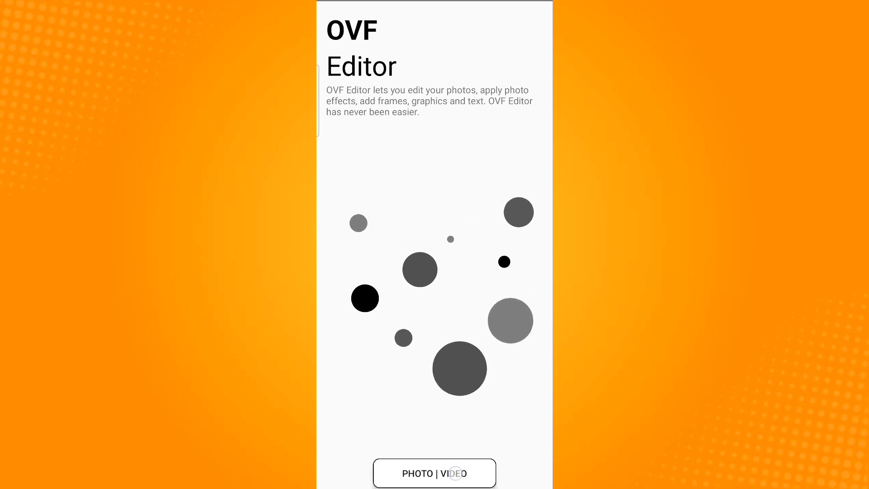
Step: Pick the white tulips image from the Photos picker as the photo to edit
click(433, 472)
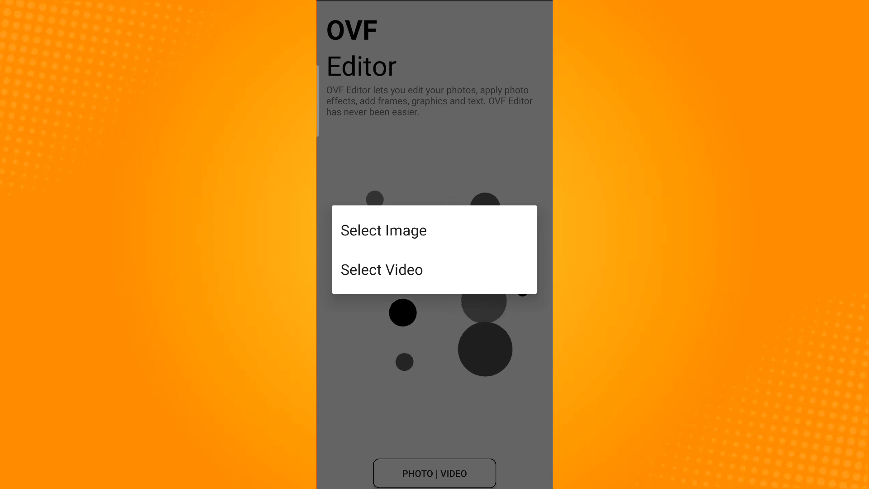
click(383, 230)
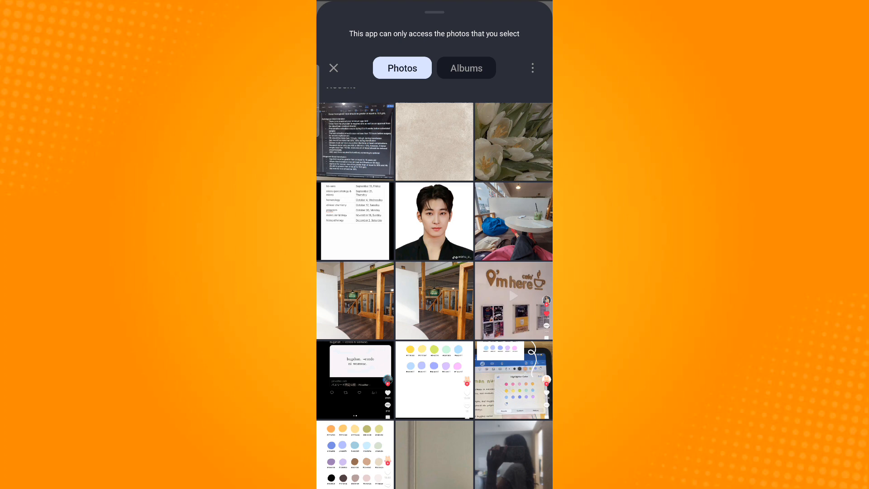
click(513, 142)
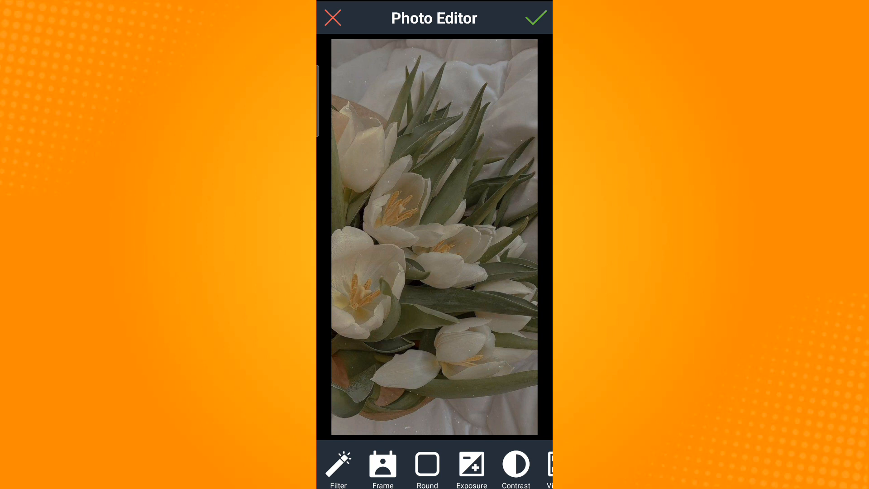
Step: Accept the tulip photo unedited and share it to Snapchat
click(535, 18)
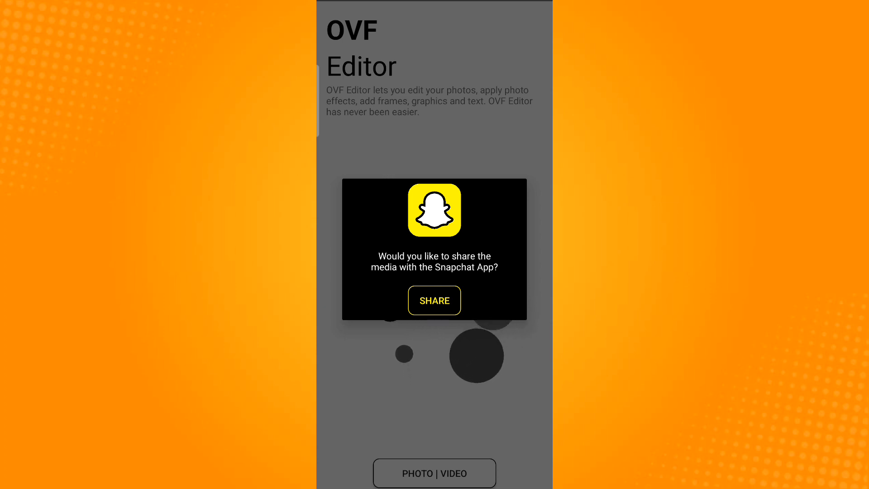
click(434, 300)
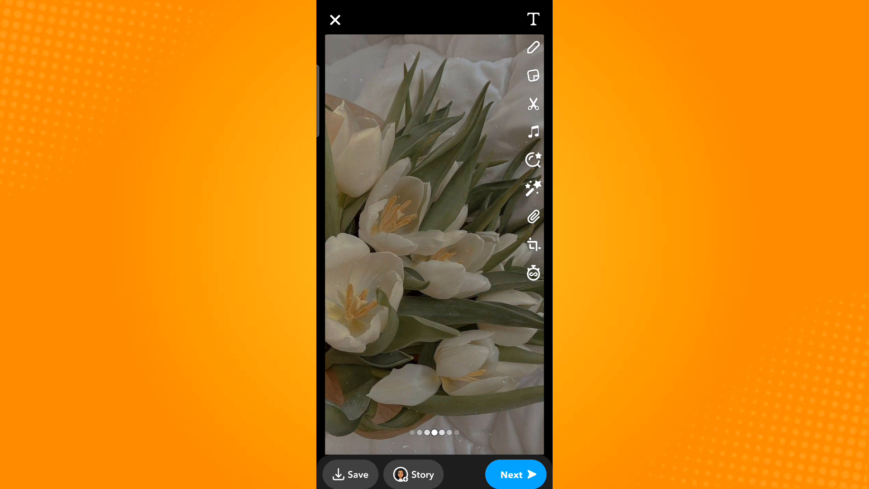
Step: Choose the W system group chat under Recents as the snap's recipient
click(515, 474)
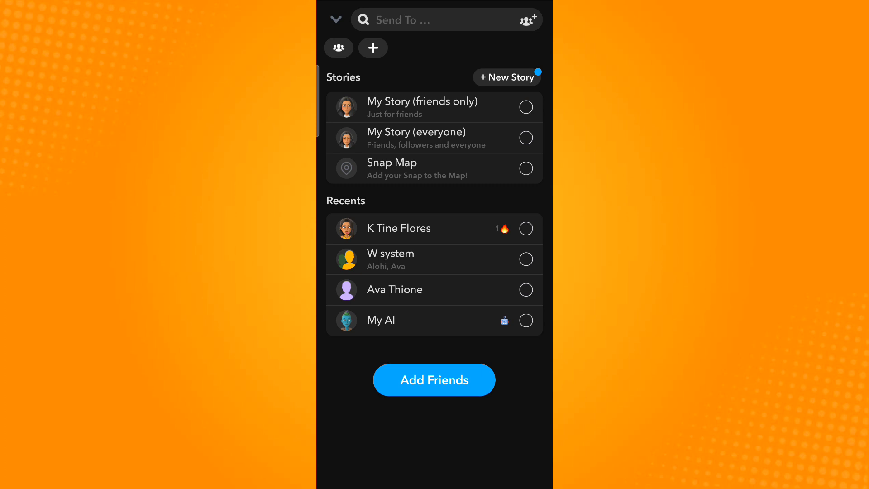
click(526, 260)
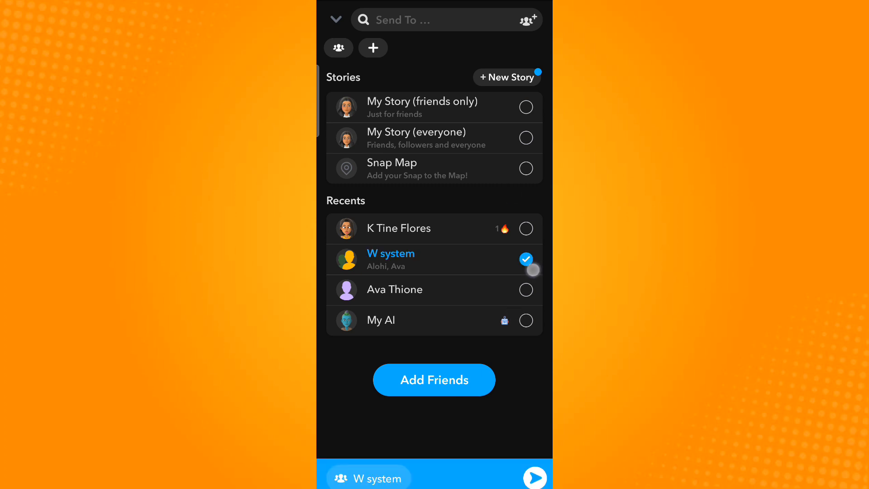